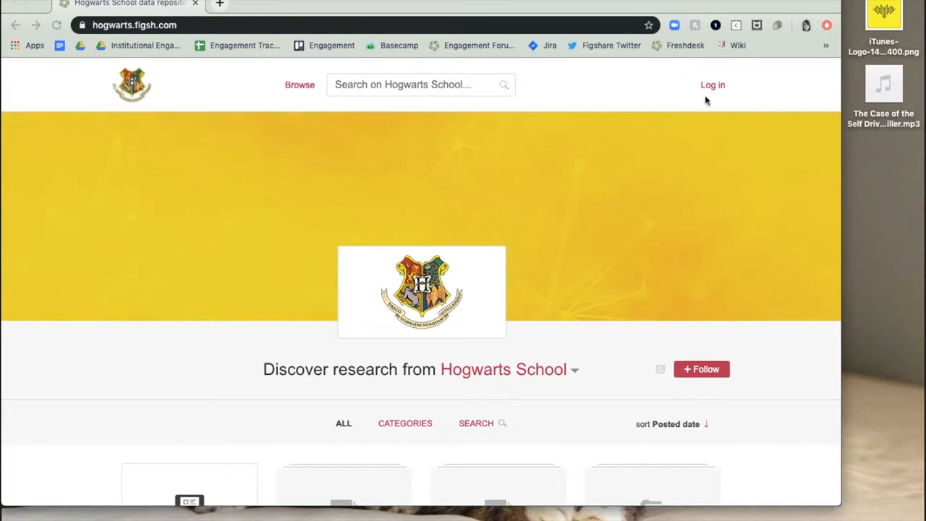
Log in to the Hogwarts figshare account with the autofilled credentials
click(712, 83)
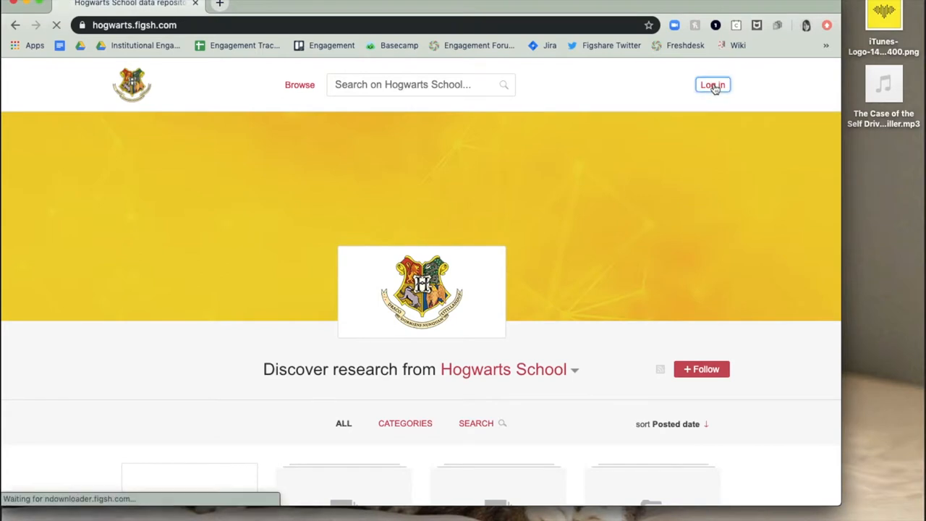
click(711, 84)
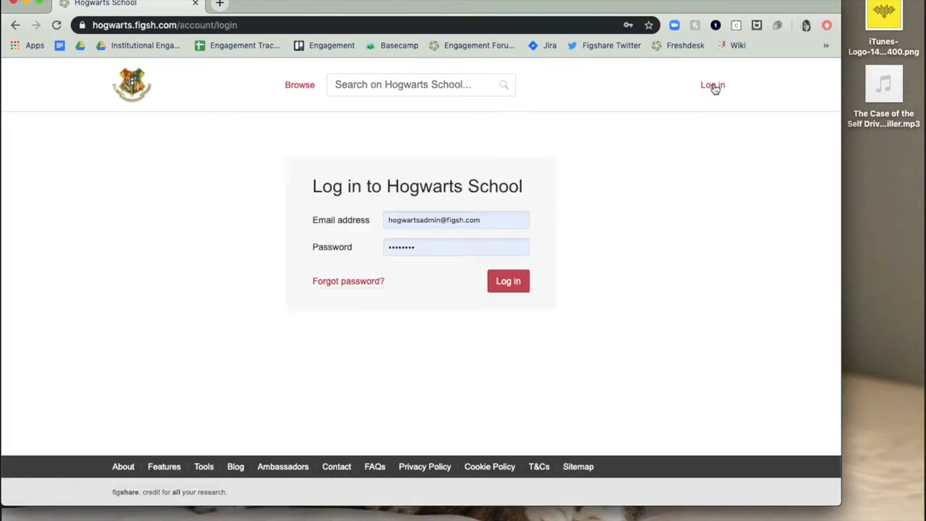
mouse_move(635, 220)
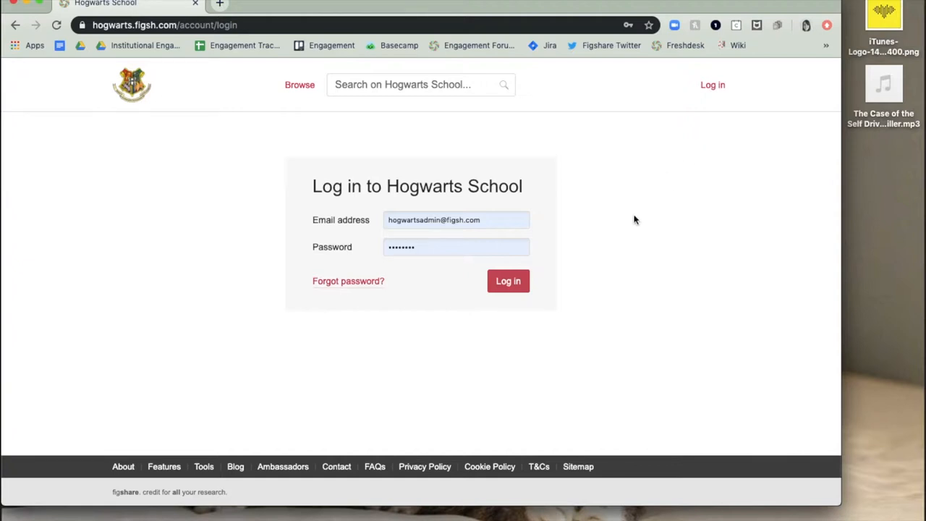
mouse_move(567, 270)
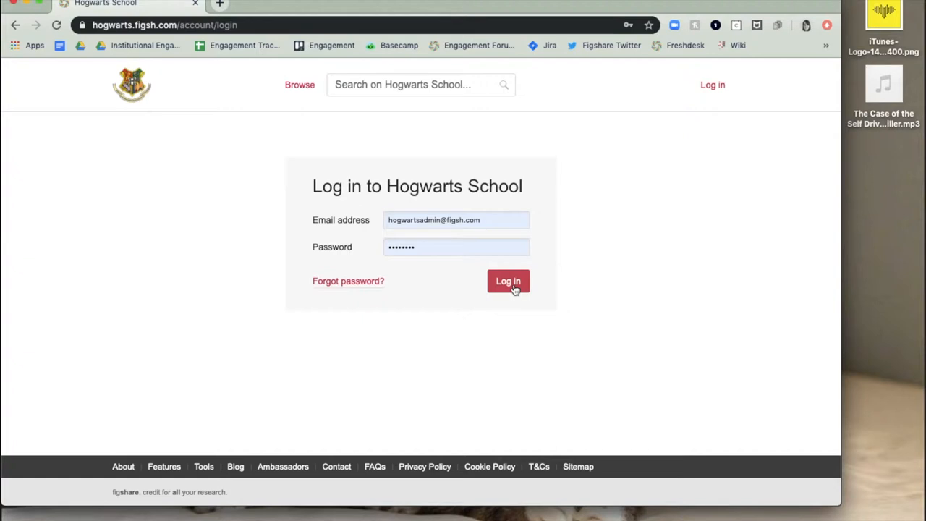
click(508, 281)
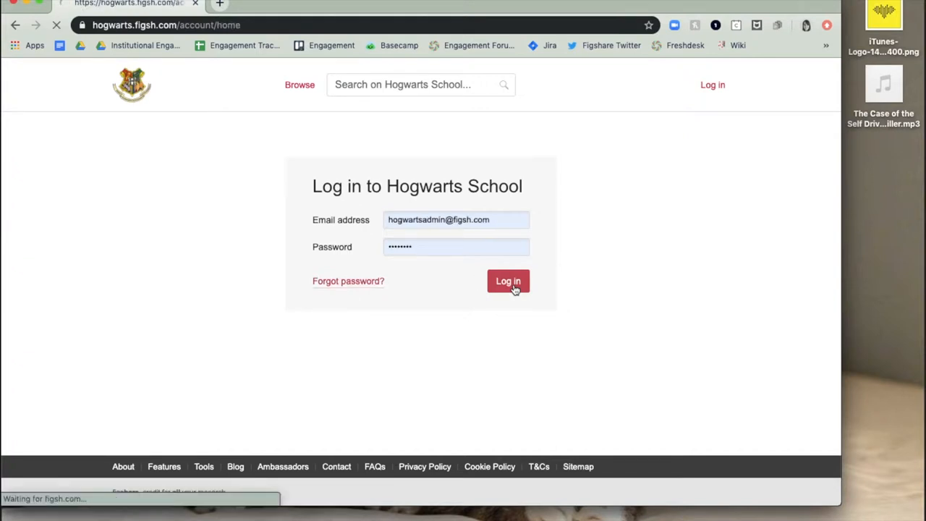
Drop the mp3 and png desktop files onto the My data page to start an upload
click(508, 280)
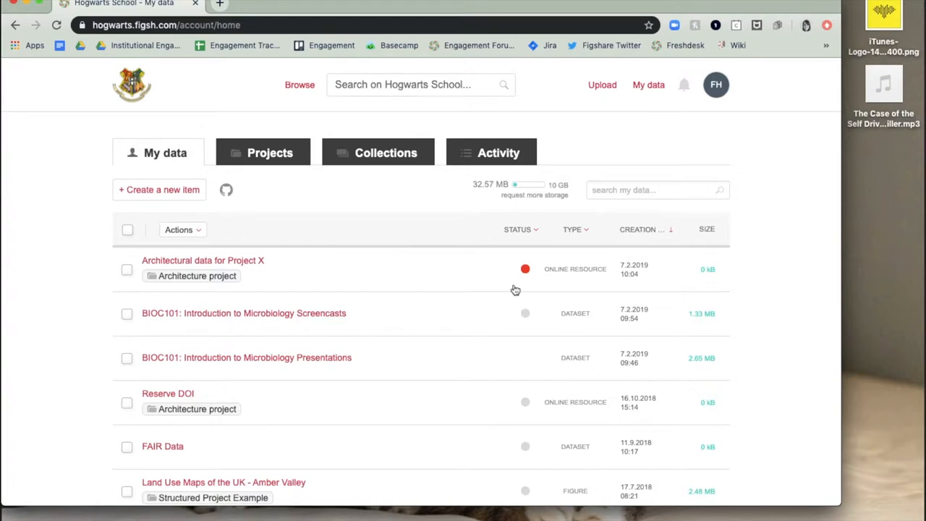
mouse_move(900, 159)
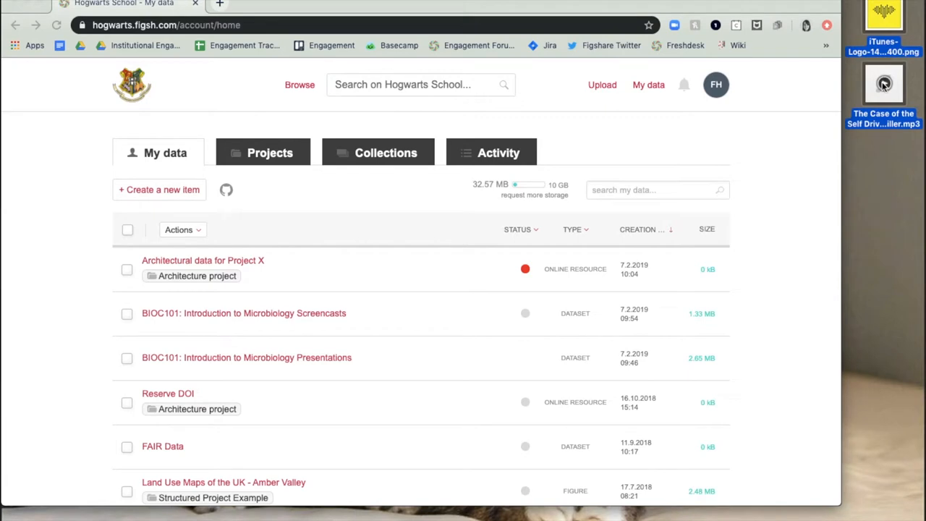
drag(883, 83, 441, 275)
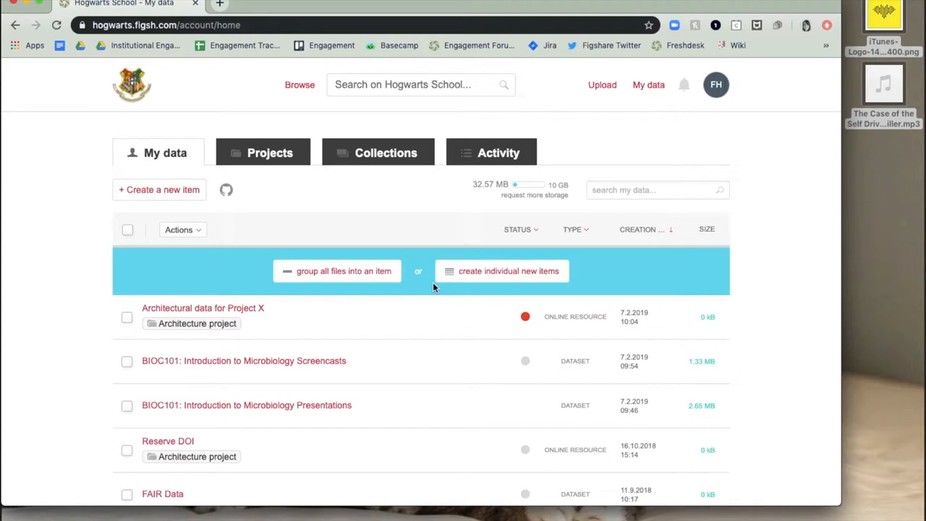
mouse_move(371, 295)
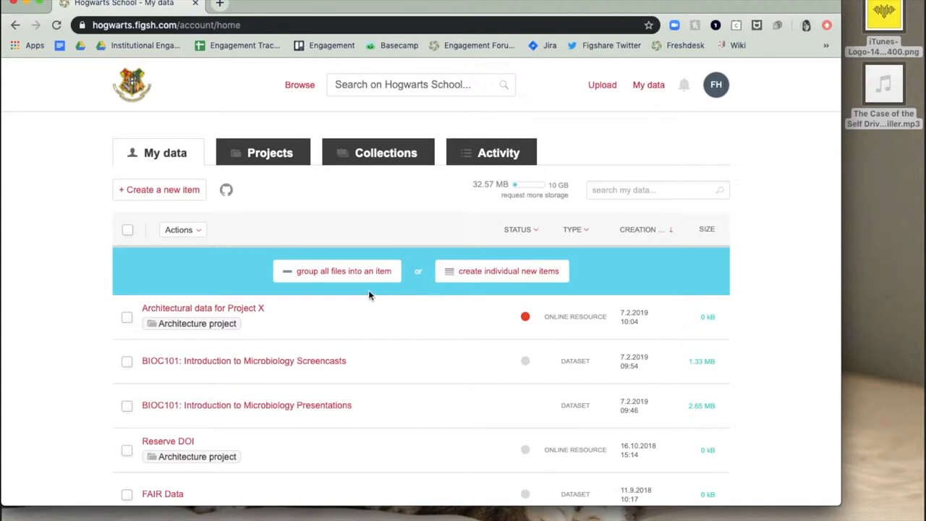
mouse_move(348, 276)
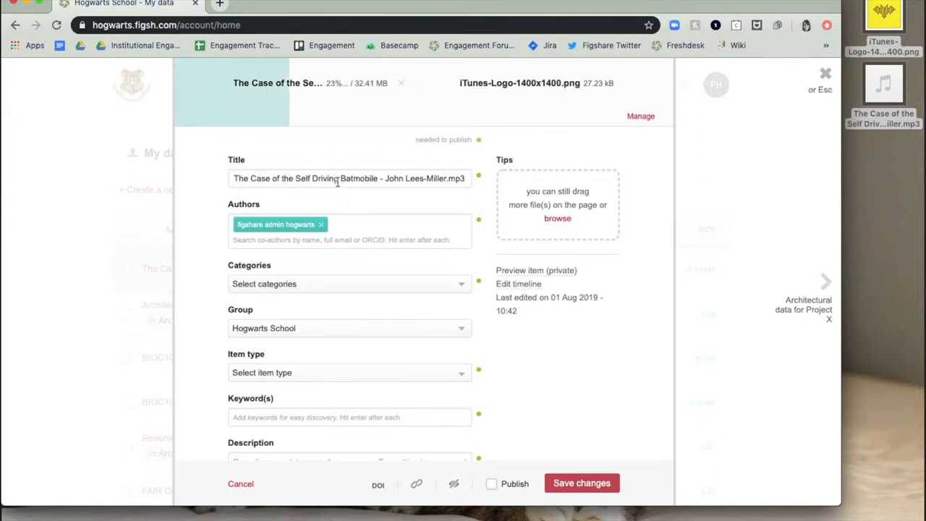
Title the item 'The Case of the Self Driving Batmobile' and add co-author John Lees-Miller
click(338, 178)
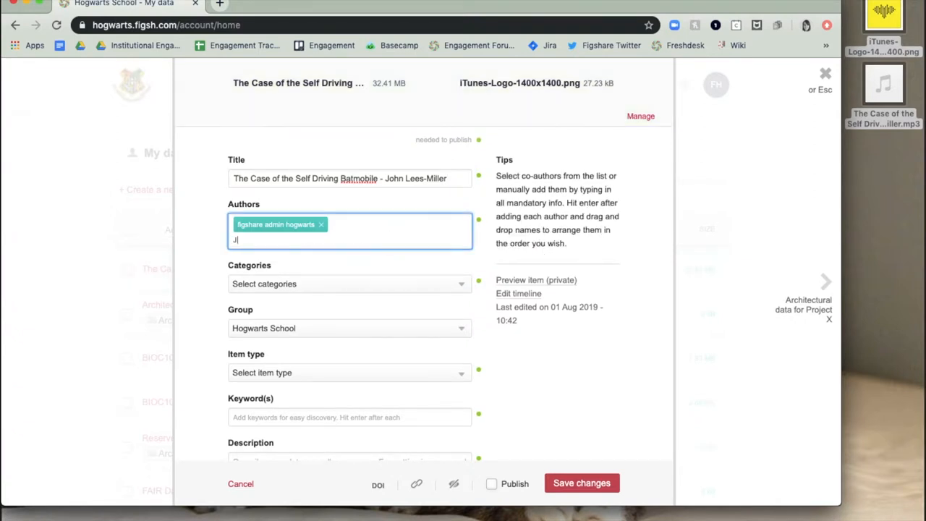
text(ohn Lees-Miller)
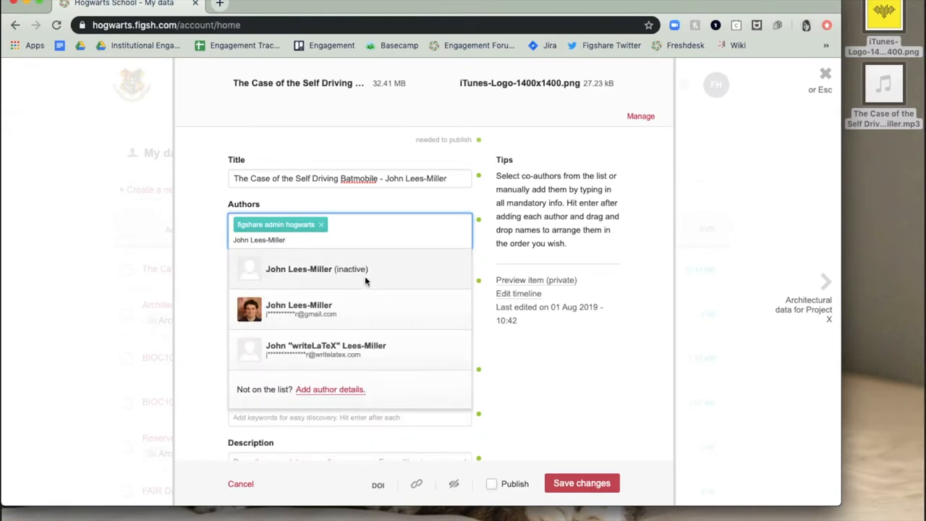
click(298, 310)
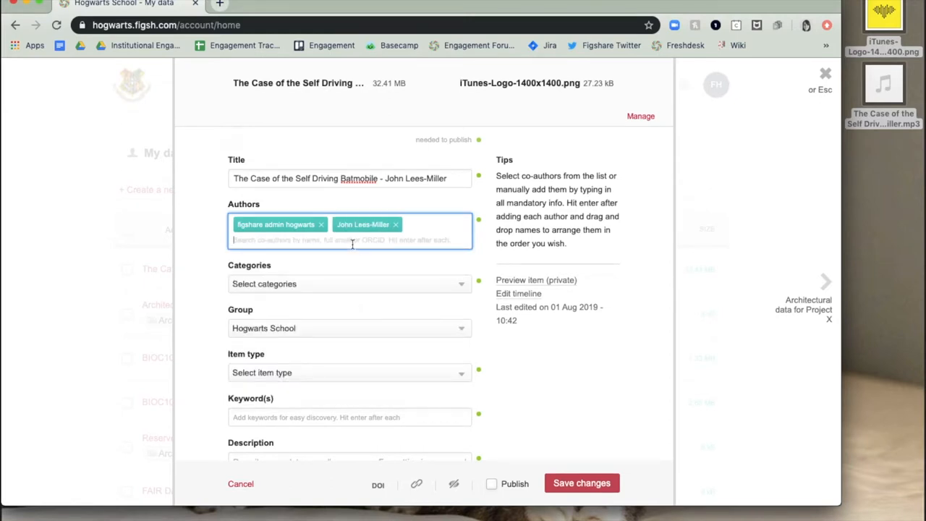
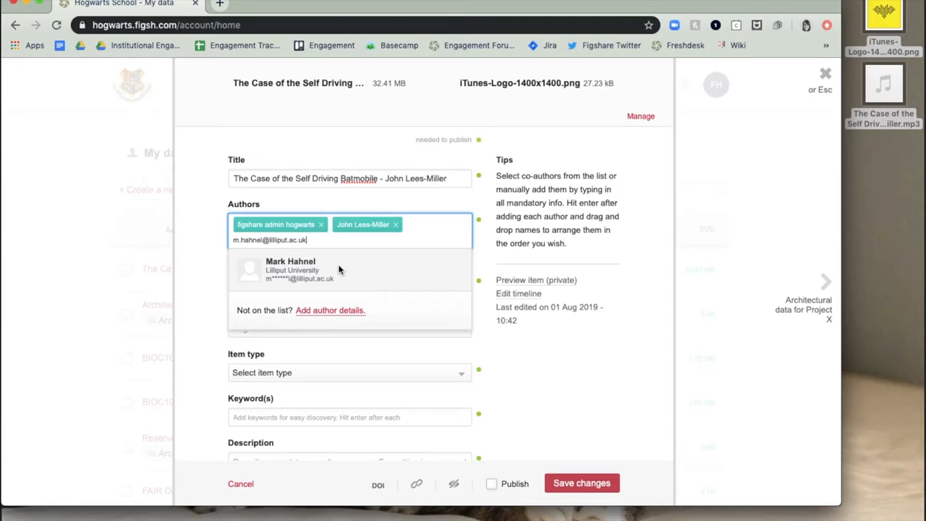
Add co-authors m.hahnel (by email) and Daniel Radcliffe
click(291, 271)
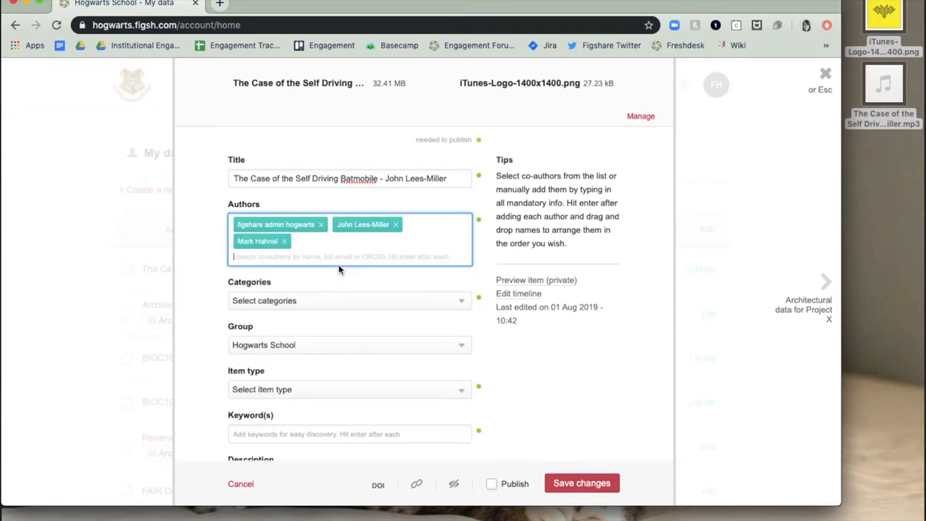
text(Daniel R)
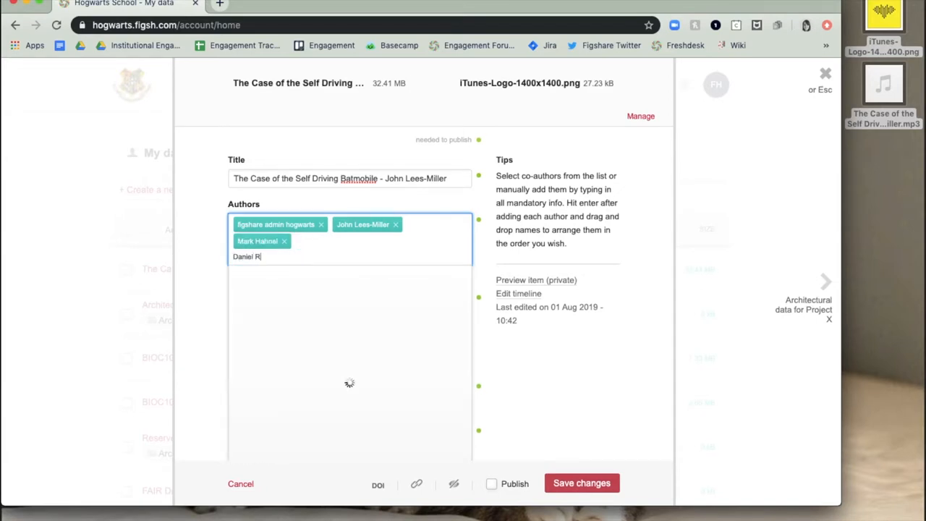
text(adcliffe)
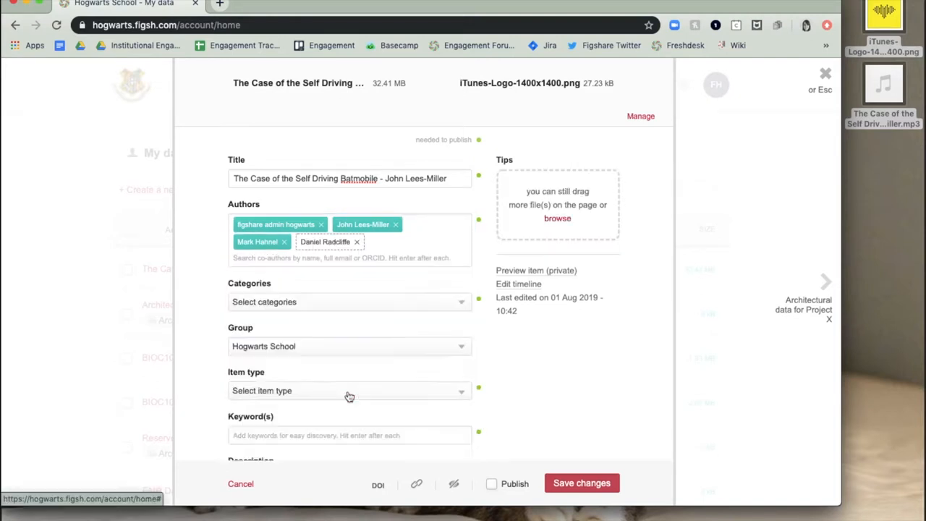
Save Daniel Radcliffe's author details so John Lees-Miller can lead the author list
click(324, 242)
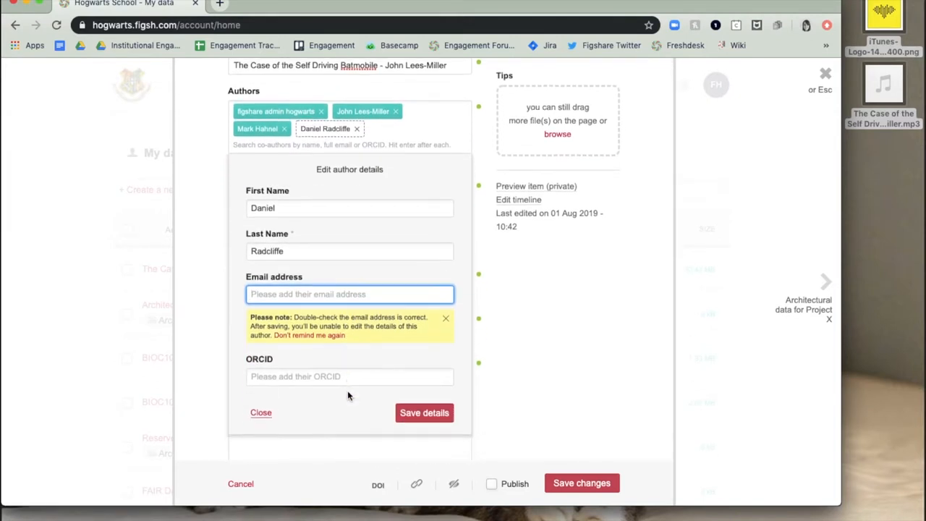
scroll(down, 3)
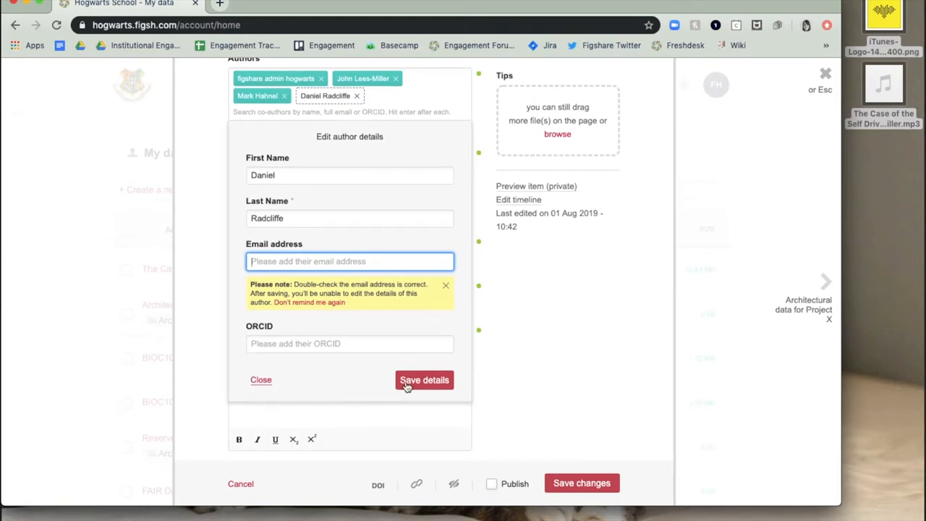
click(424, 379)
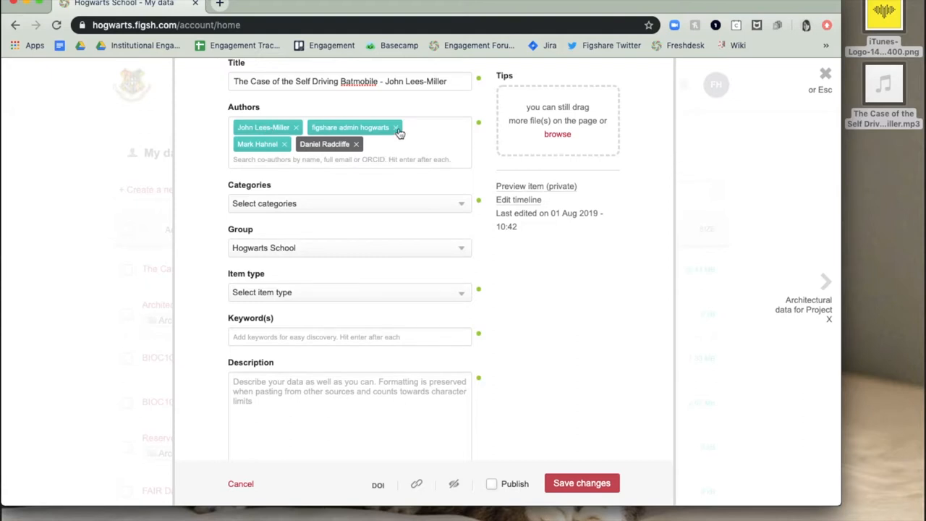
Remove the admin account from the authors and browse the research categories
click(396, 127)
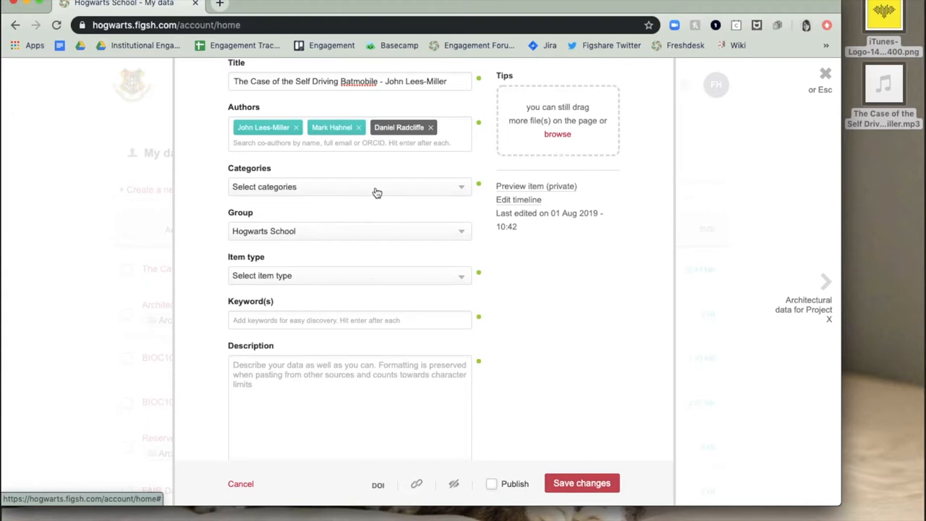
click(376, 186)
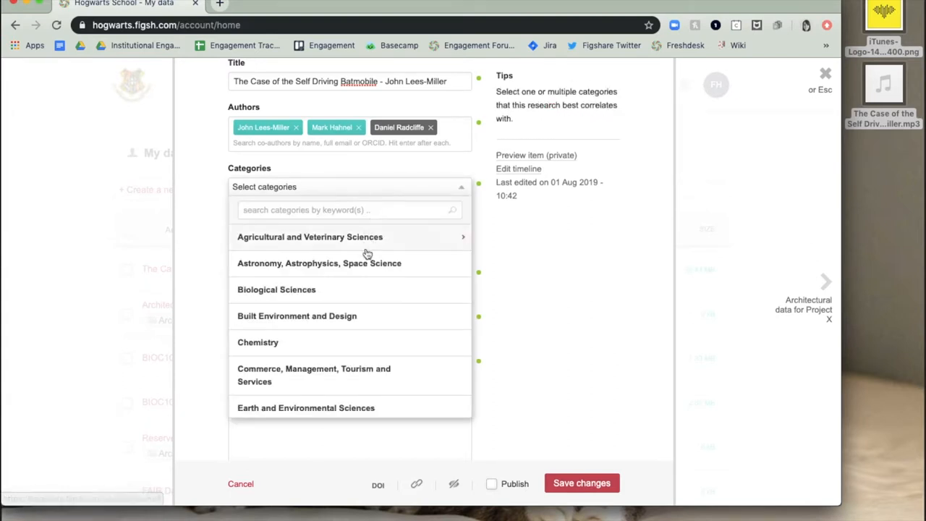
scroll(down, 3)
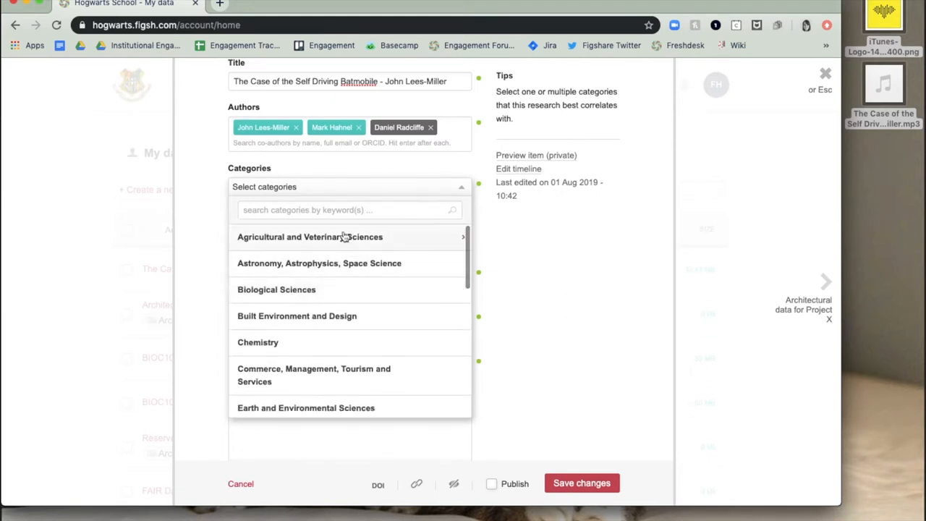
Search Mechanical Engineering and select Biomechanical Engineering and Mechanical Engineering categories
text(M)
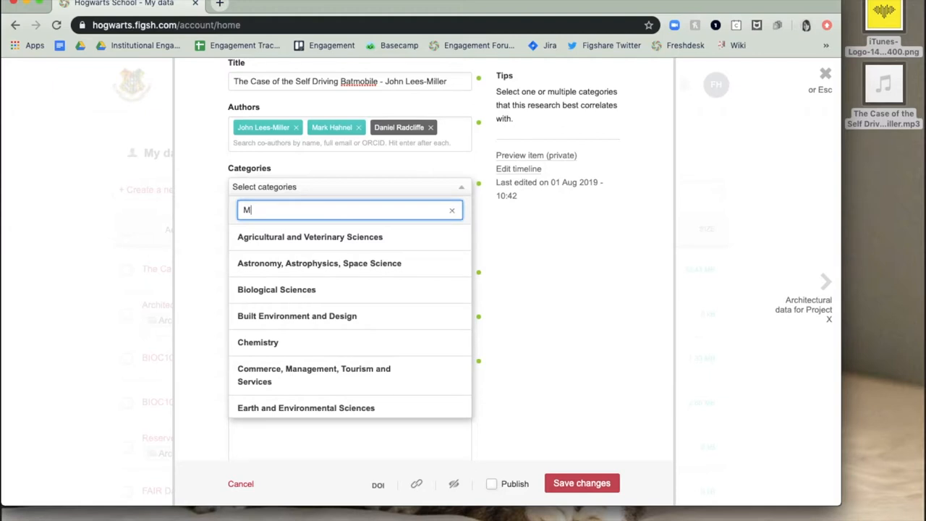
text(echanical E)
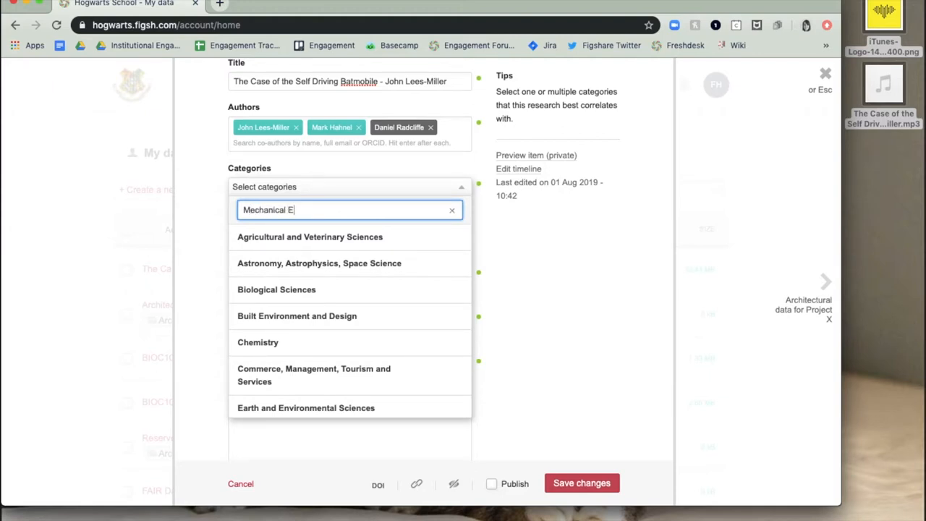
text(ngineering)
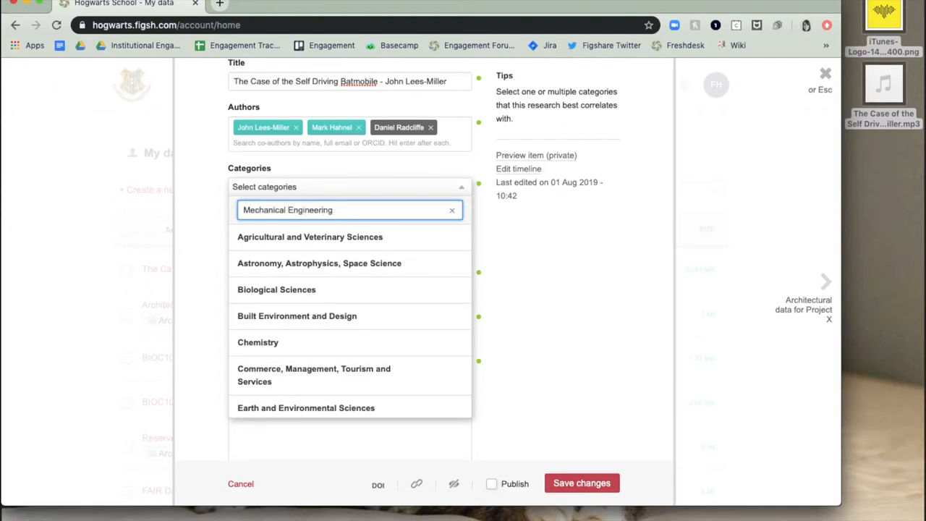
text(Mechanical Engineering)
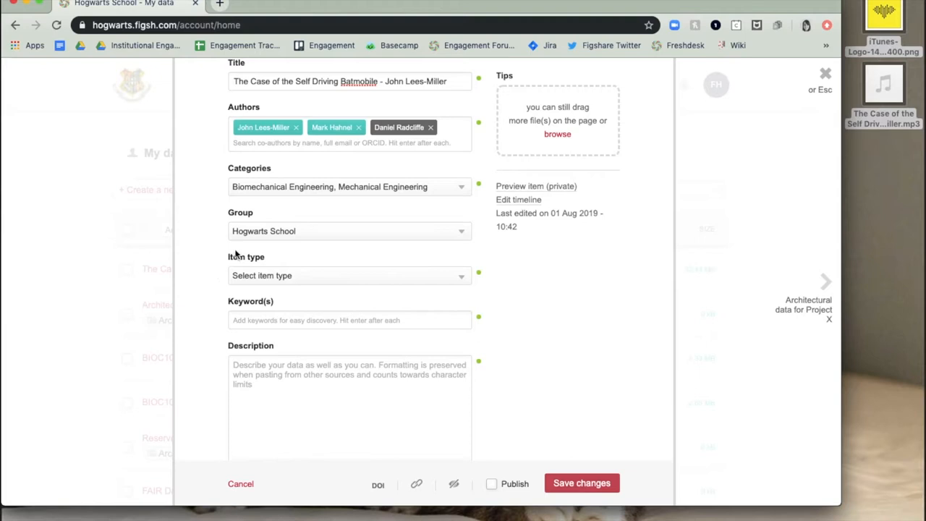
click(350, 231)
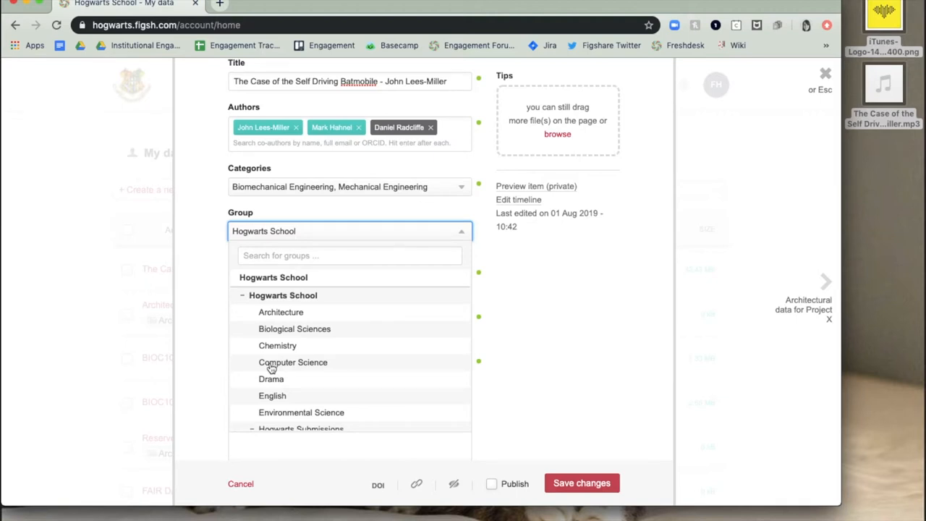
mouse_move(289, 287)
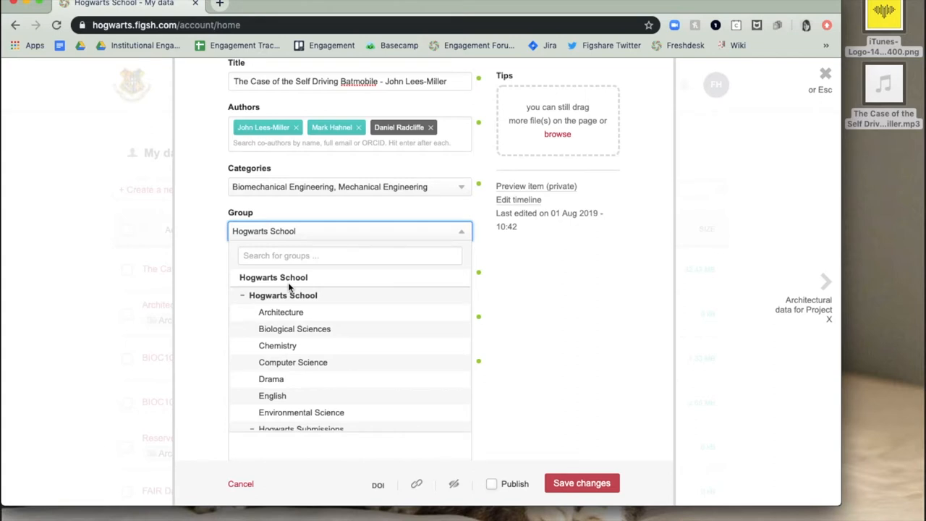
click(273, 278)
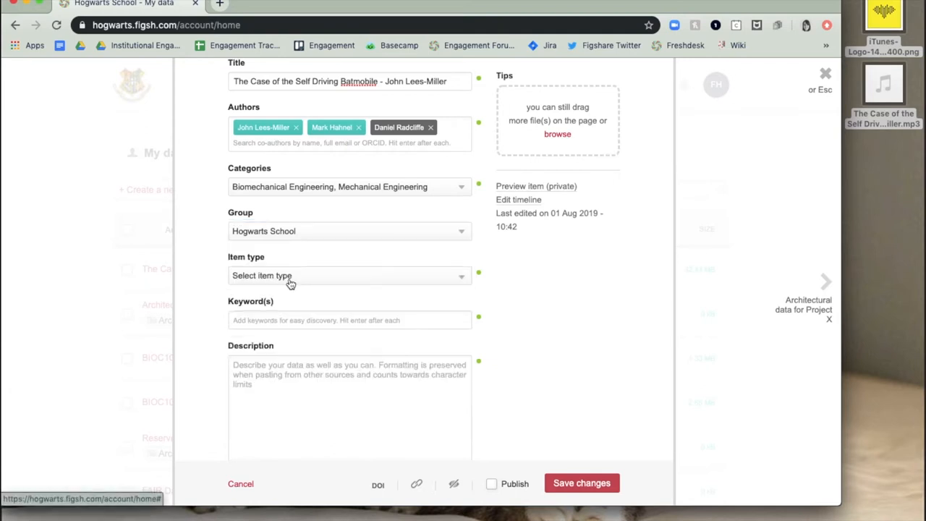
mouse_move(311, 282)
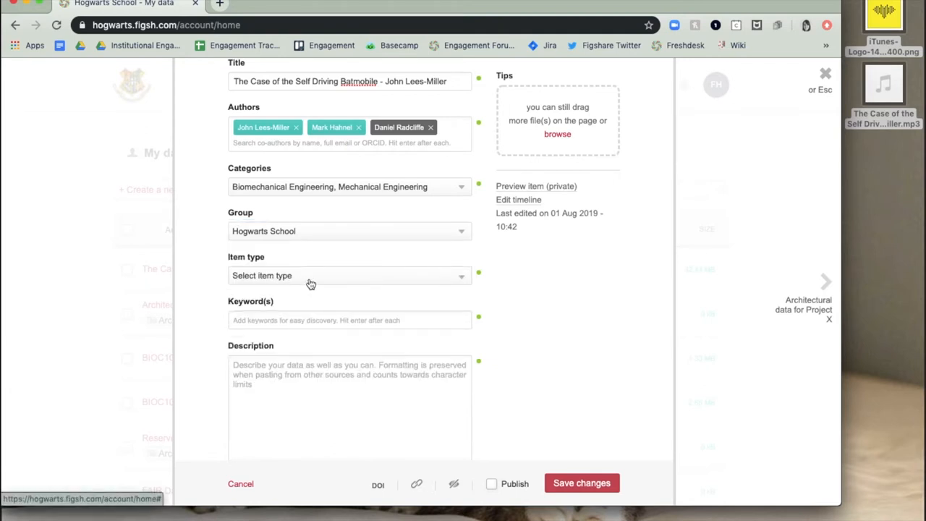
Set the item type to Media
click(350, 274)
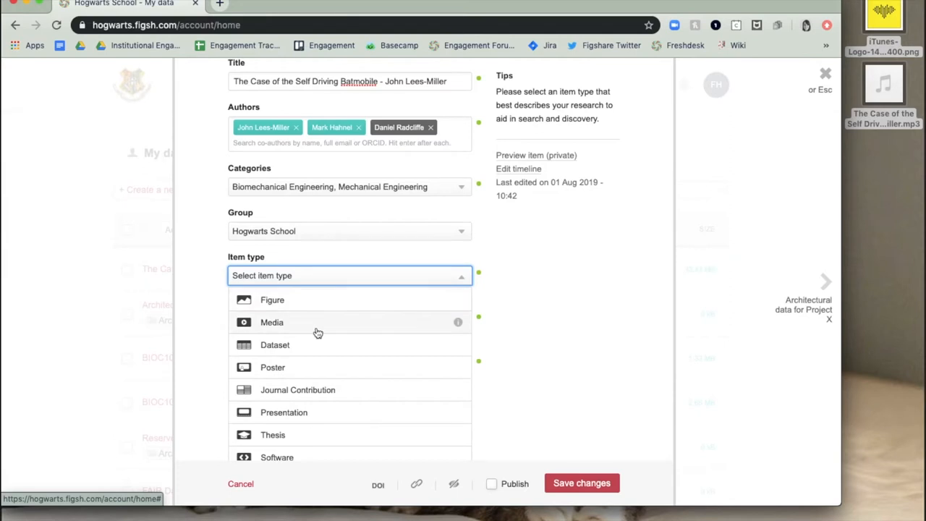
scroll(down, 3)
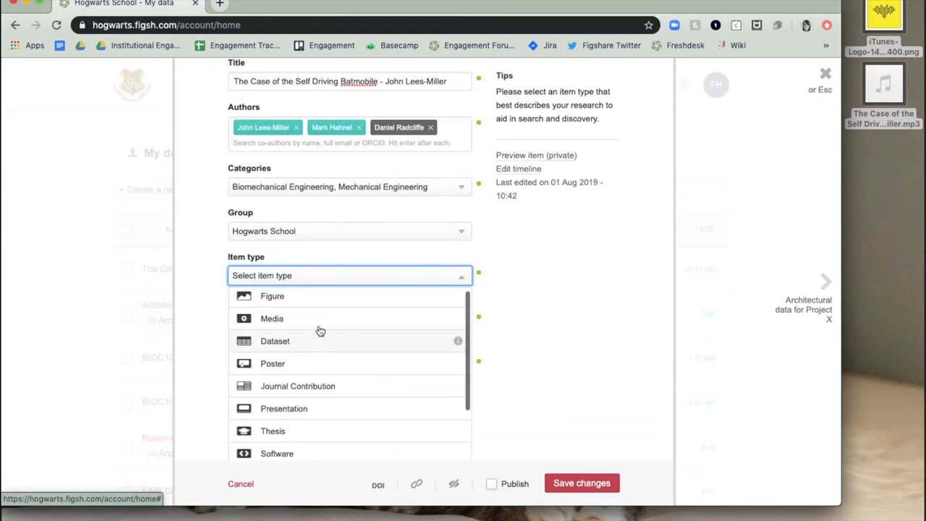
click(272, 318)
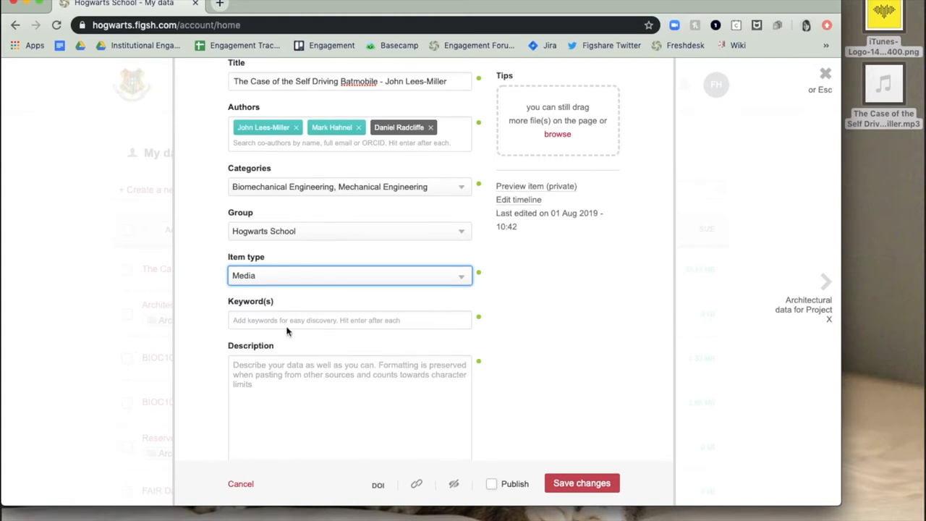
click(347, 275)
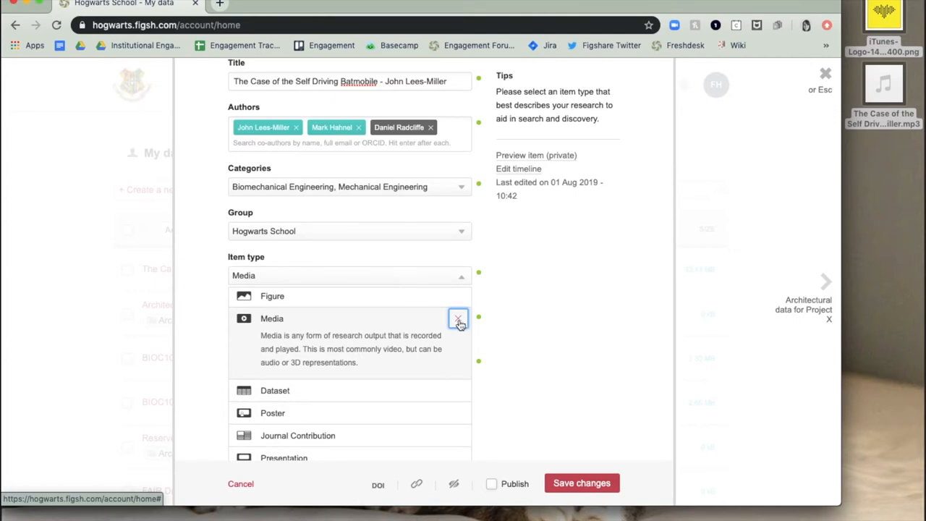
click(457, 318)
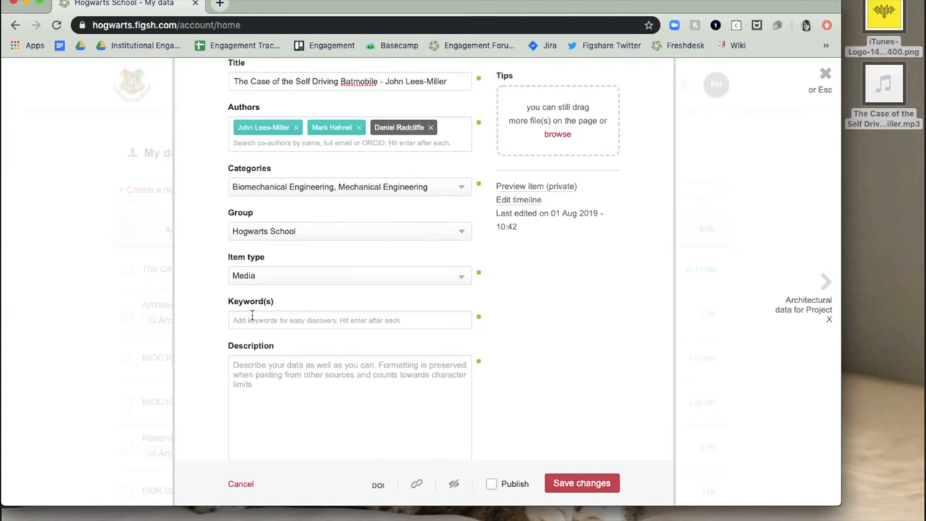
Add the keywords Podcast and Mechanical engineering
text(Podcast)
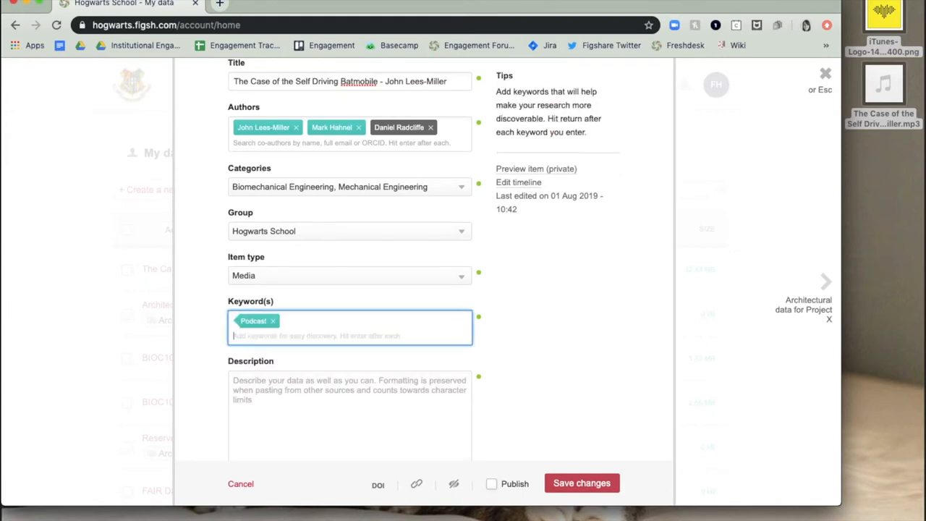
text(Mecha)
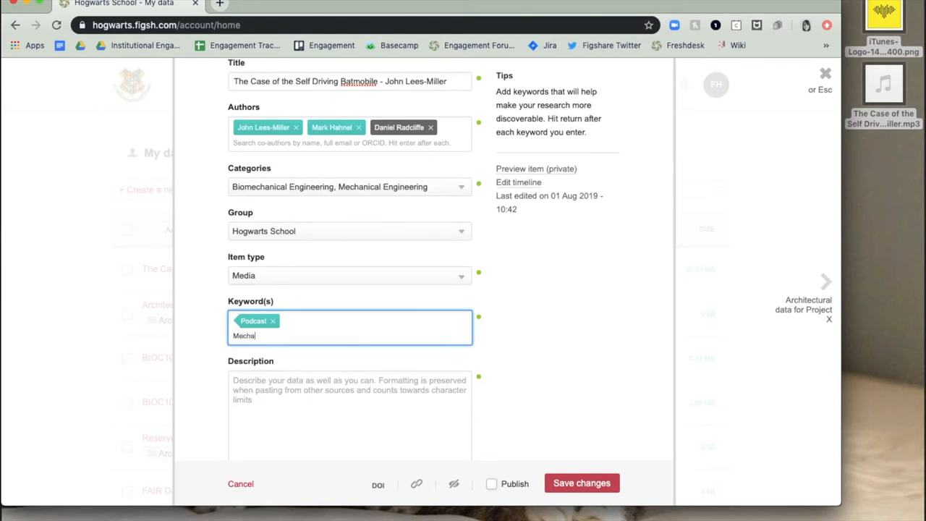
text(nical engineering)
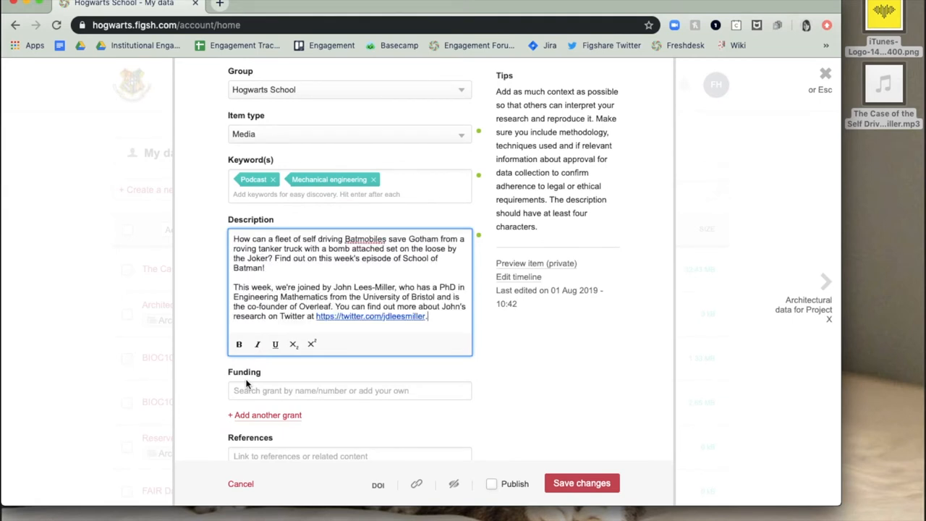
mouse_move(208, 379)
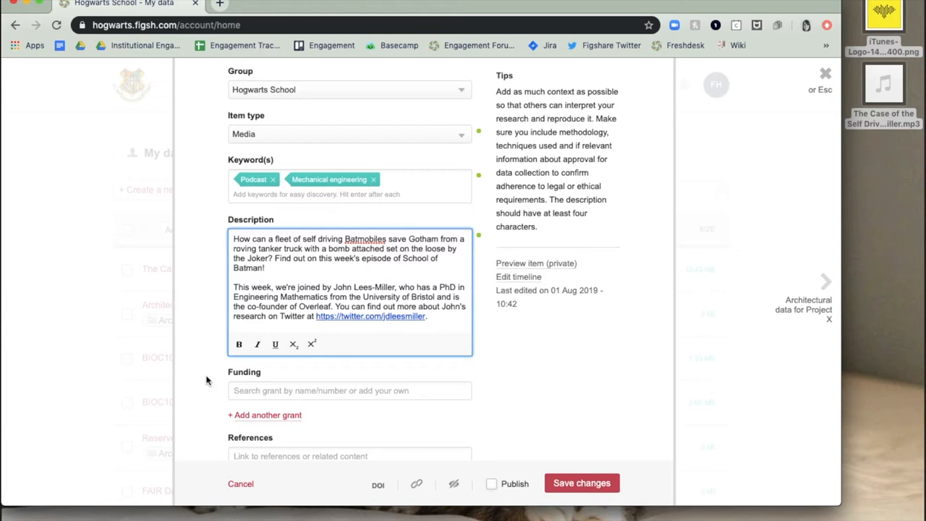
Review the pasted episode description and move down to the funding entry
scroll(down, 3)
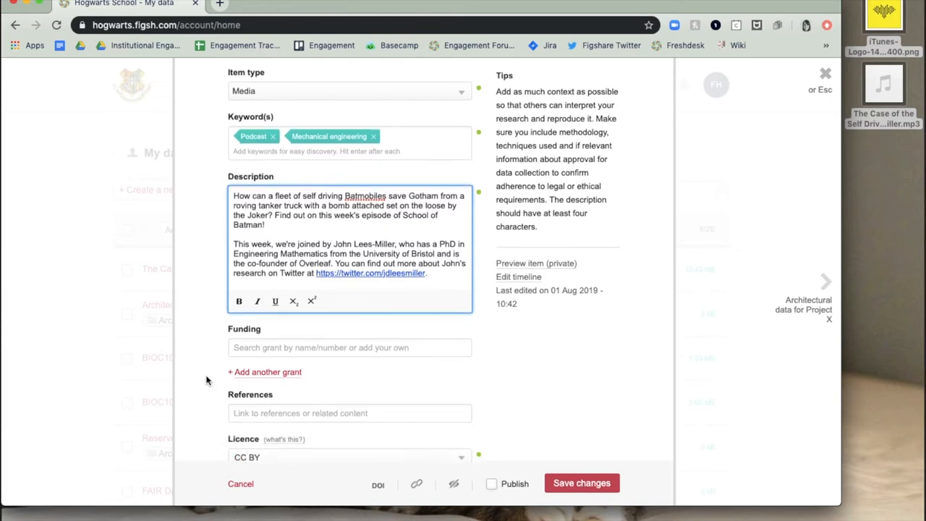
scroll(down, 3)
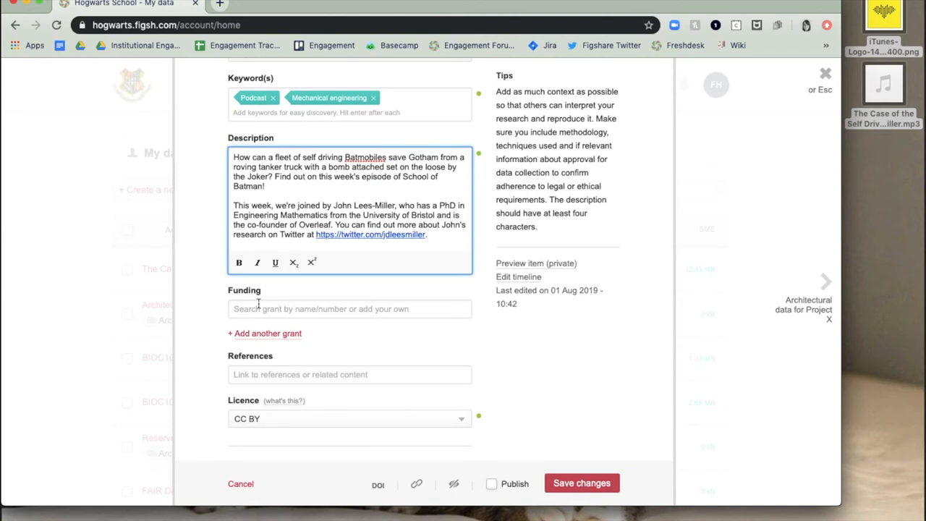
click(350, 309)
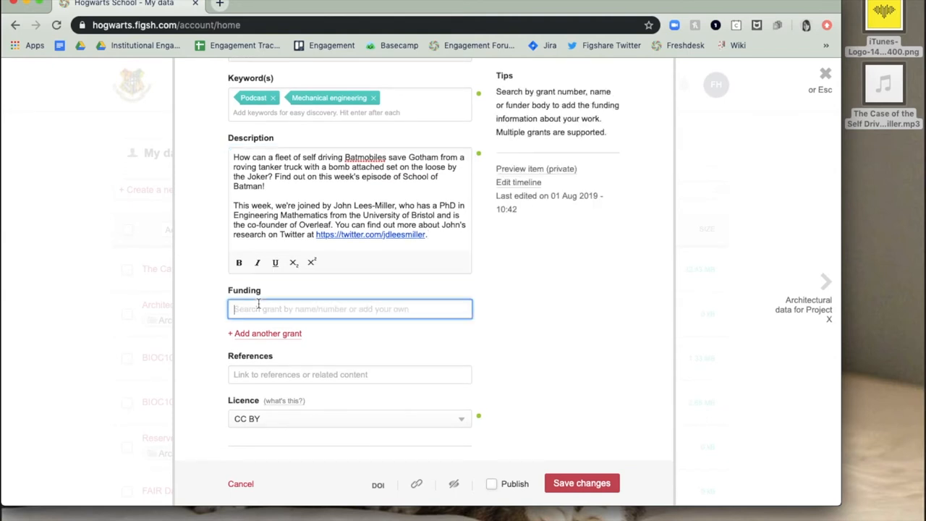
Set the funding to Wellcome Trust Engagement Fellowship
text(Wellcome Trust)
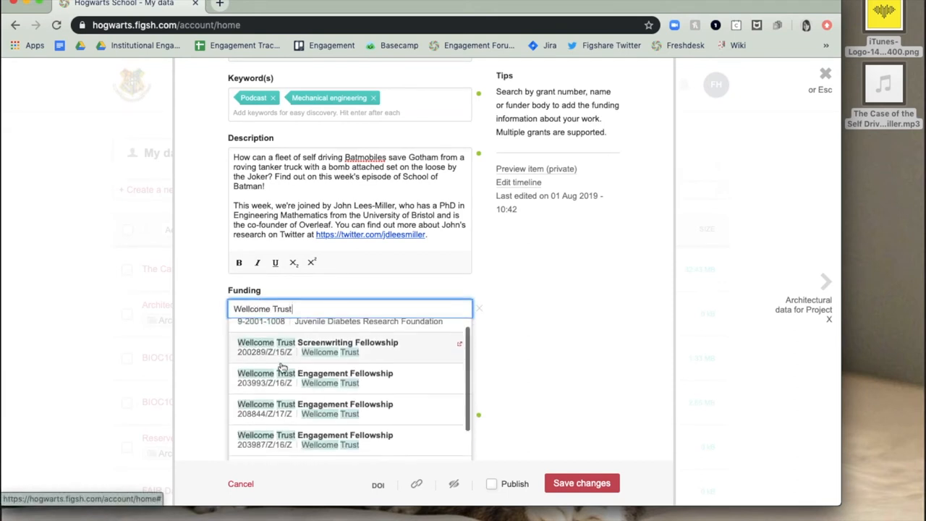
scroll(down, 3)
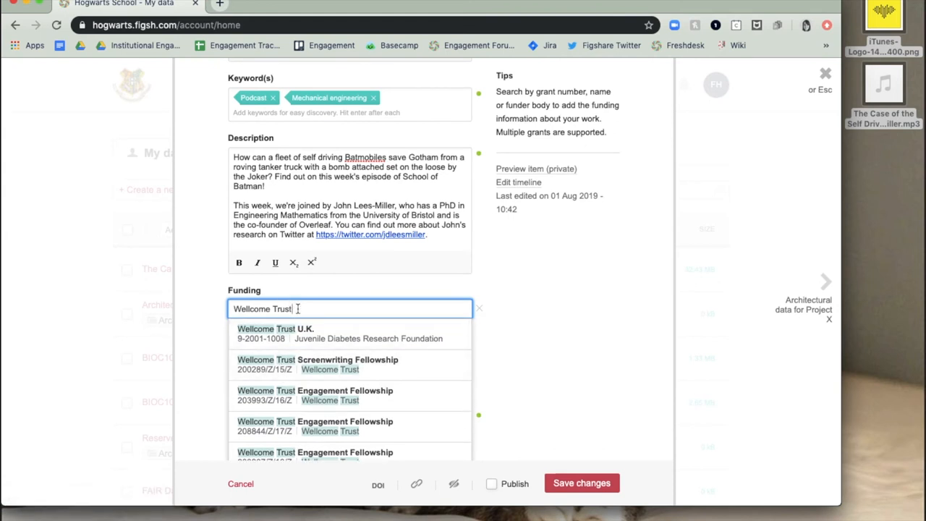
click(316, 390)
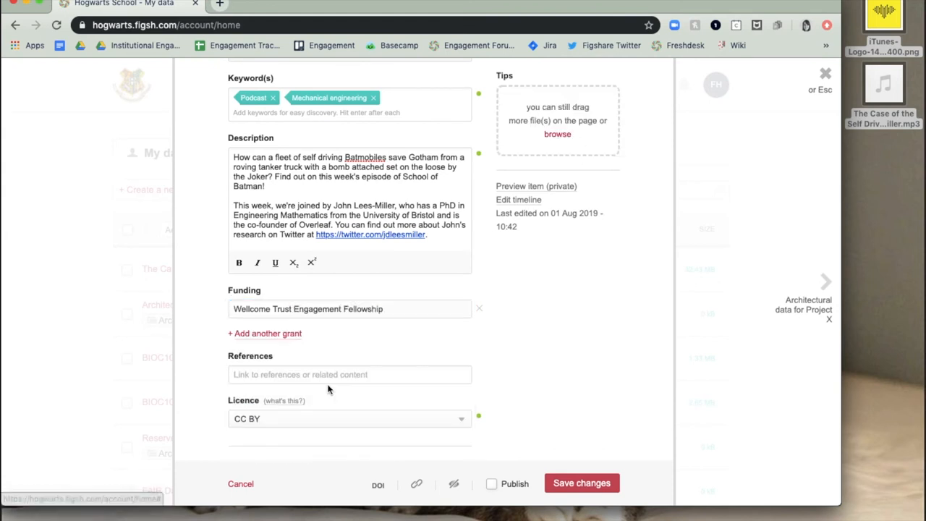
mouse_move(321, 373)
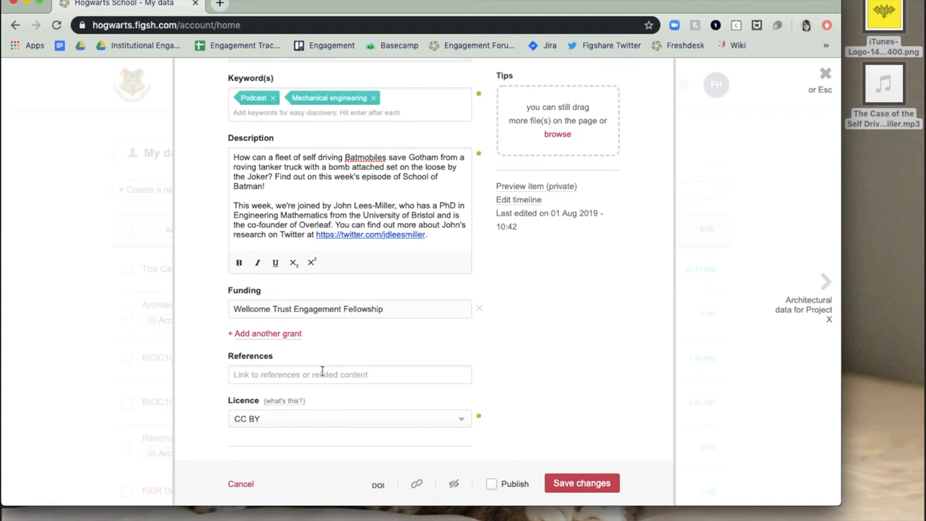
Add Ministry of Magic as a second funding grant
click(263, 333)
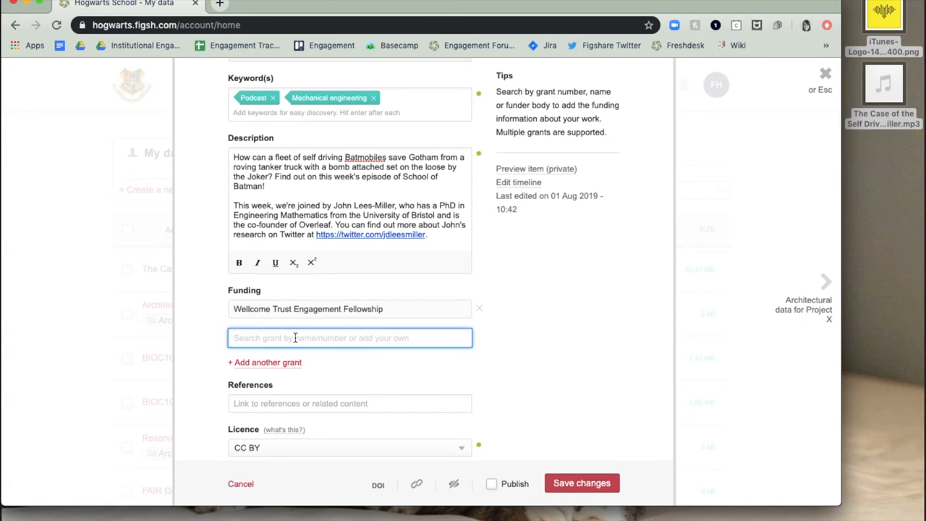
text(Ministry of Magic)
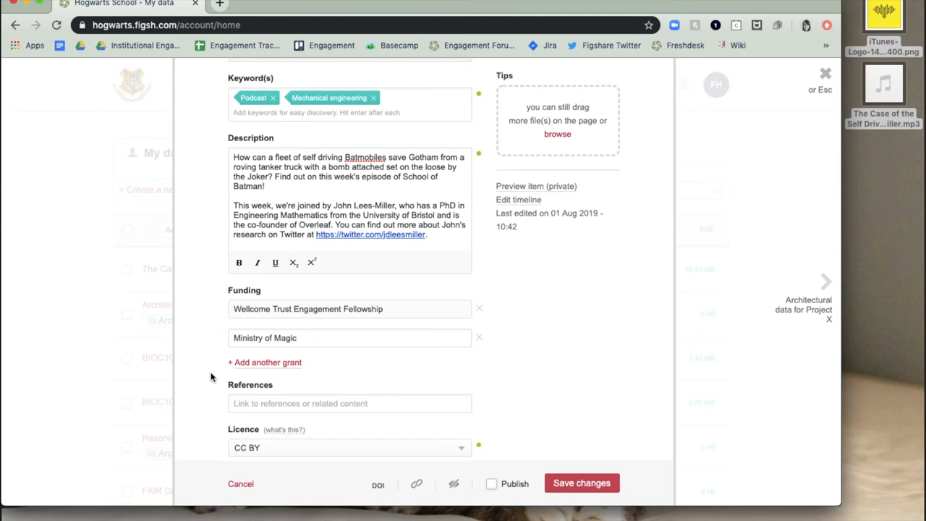
scroll(down, 3)
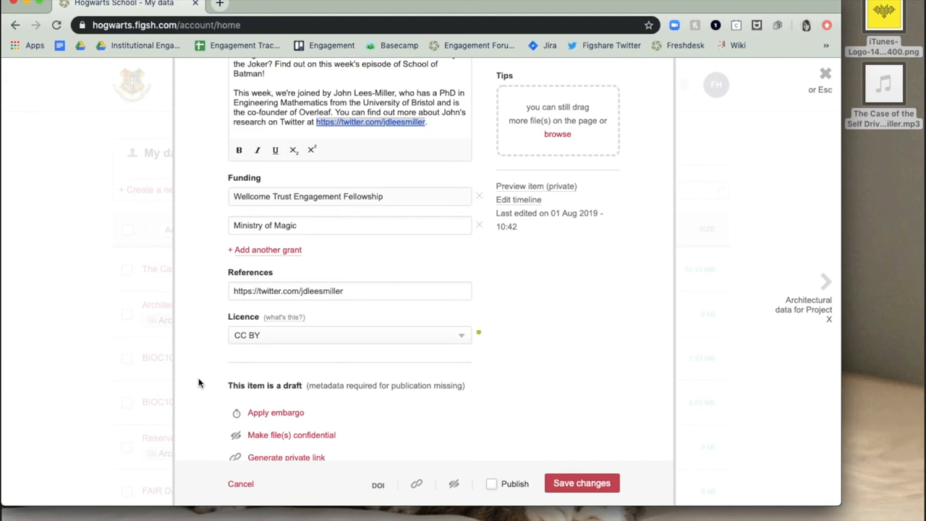
click(350, 336)
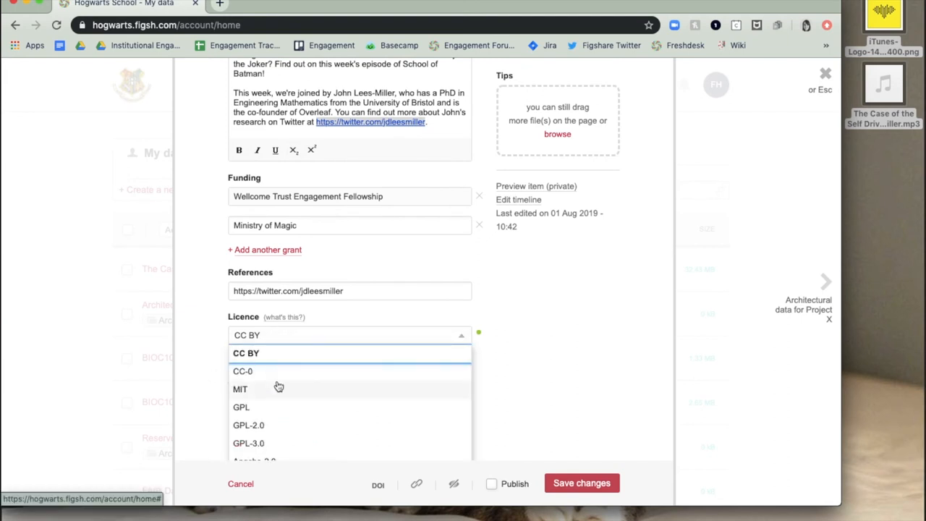
scroll(down, 3)
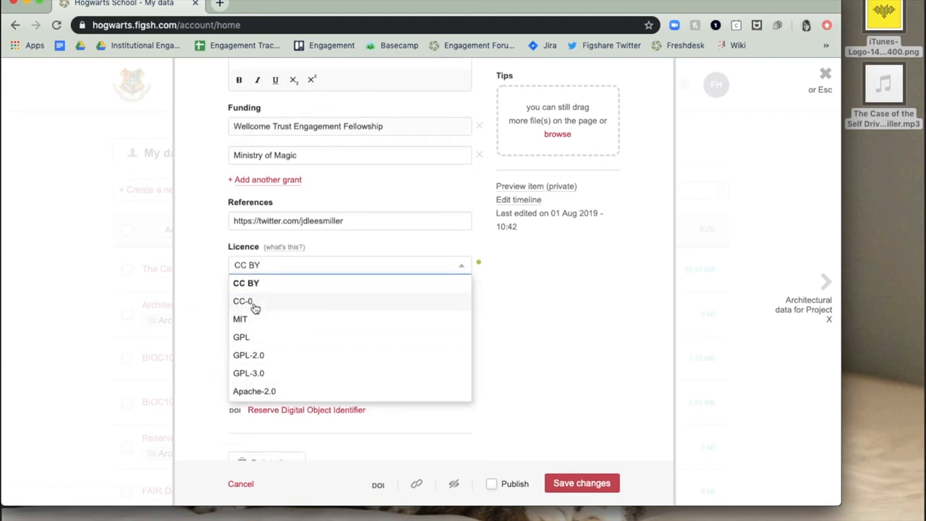
mouse_move(250, 288)
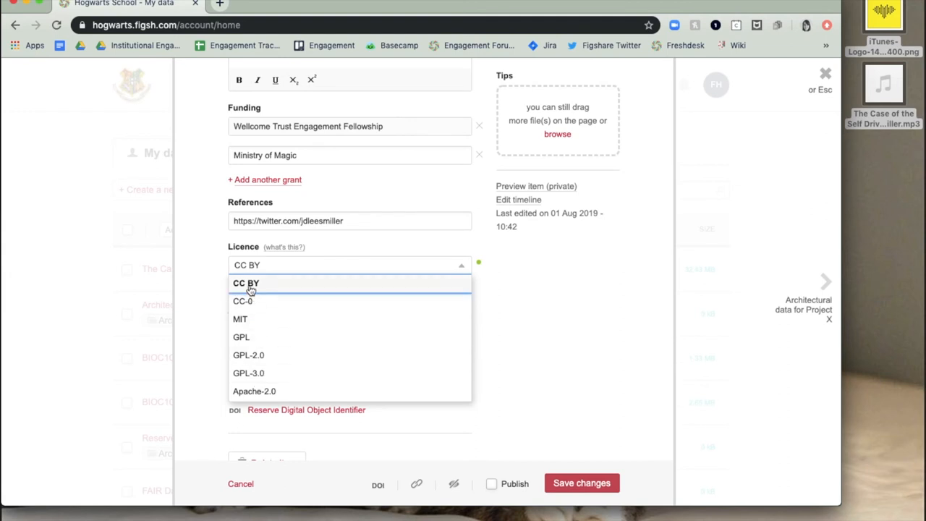
click(246, 283)
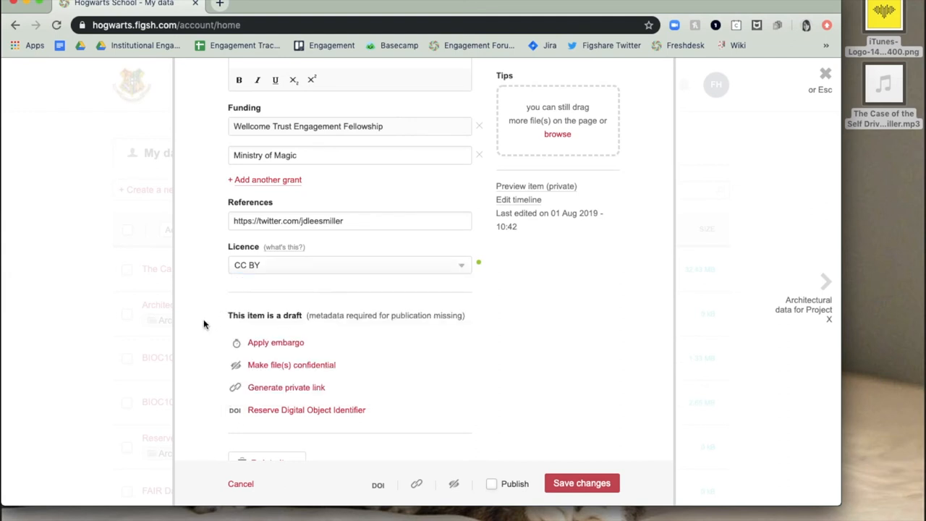
mouse_move(276, 252)
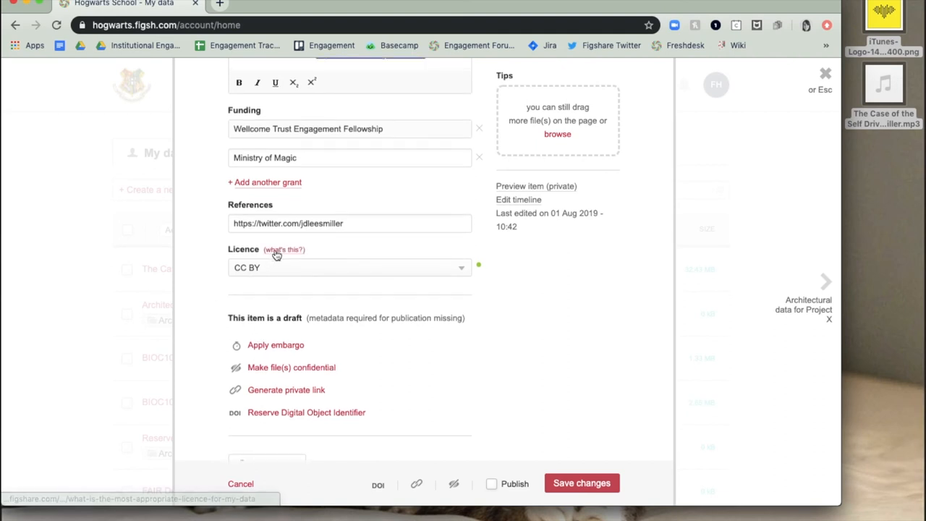
mouse_move(283, 251)
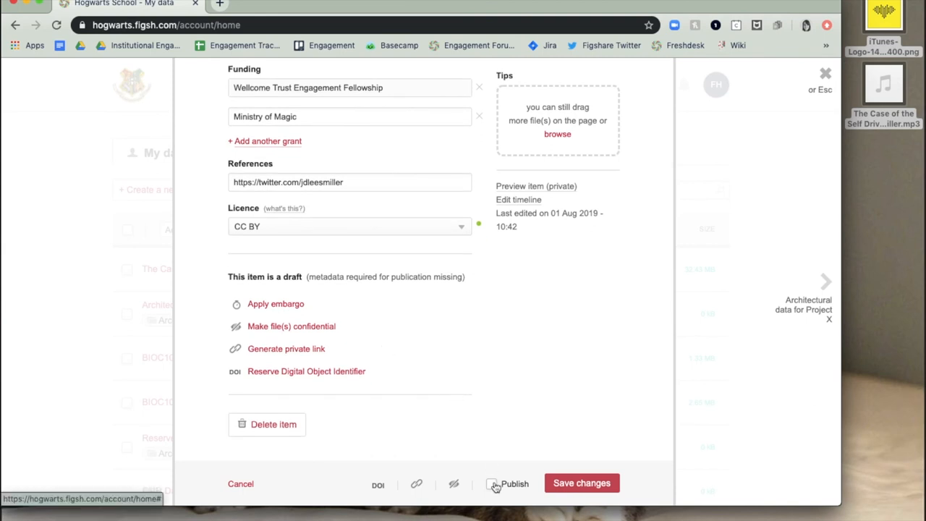
Mark the item for publishing and submit it, bringing up the confirmation to make it public under CC BY
click(492, 483)
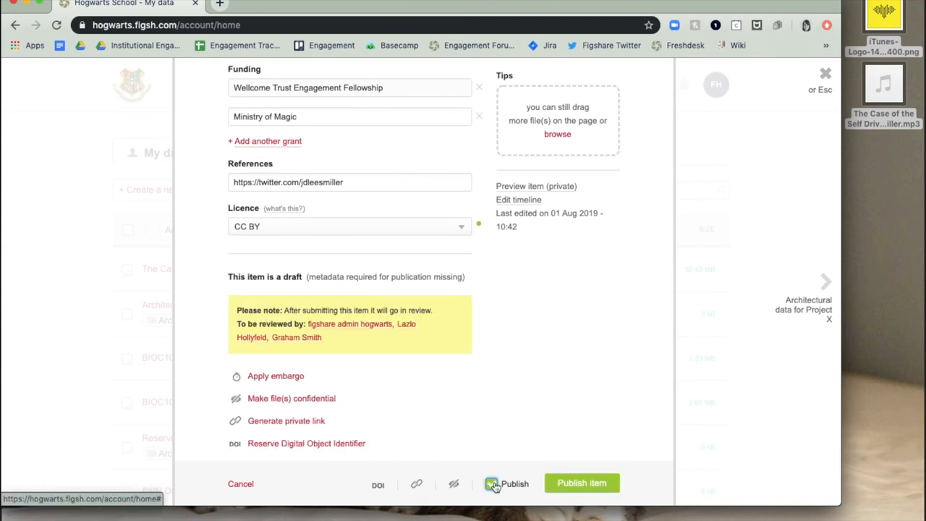
click(492, 483)
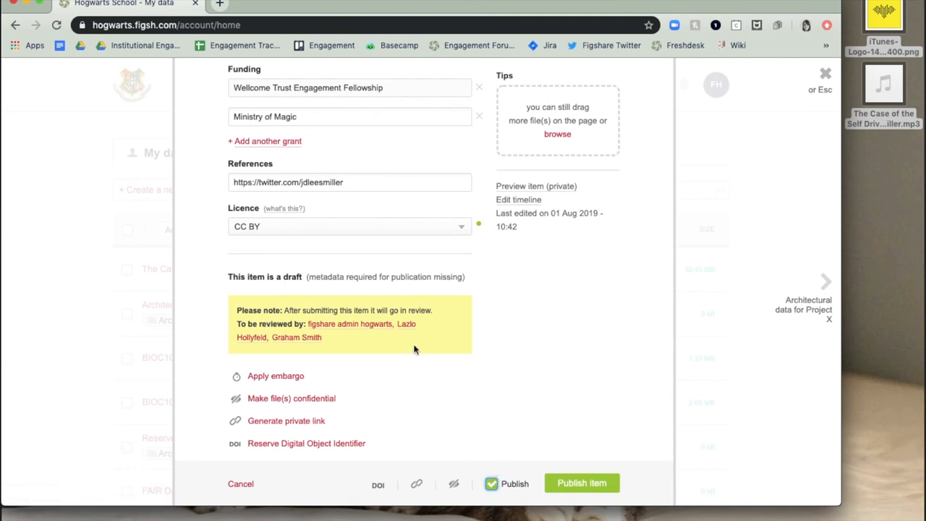
mouse_move(421, 308)
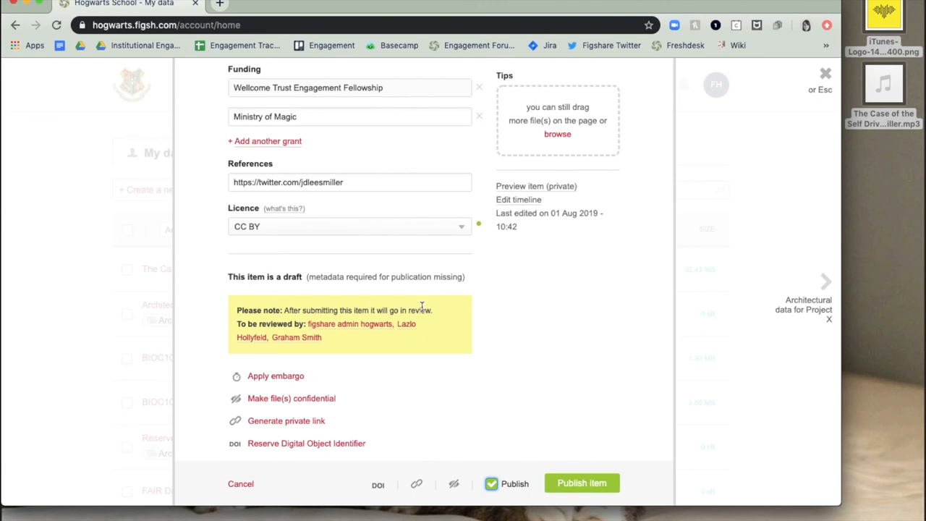
scroll(down, 3)
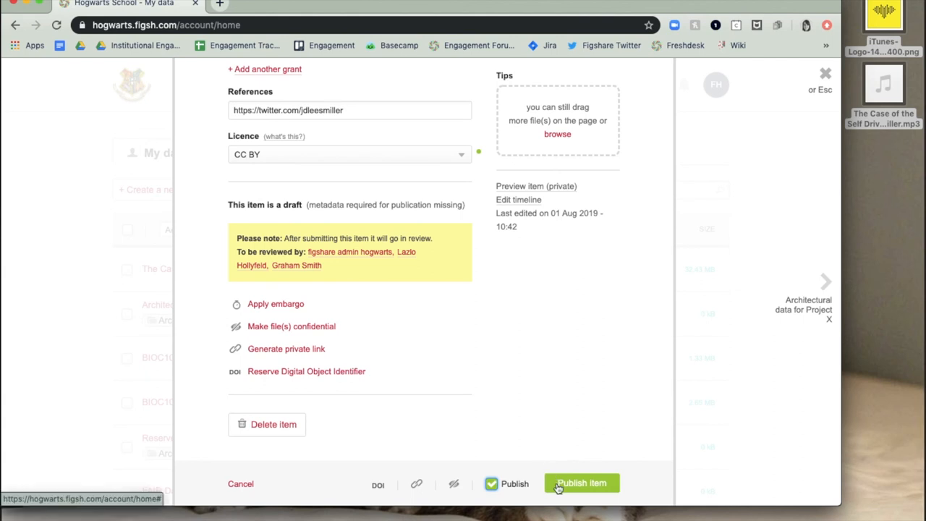
click(581, 483)
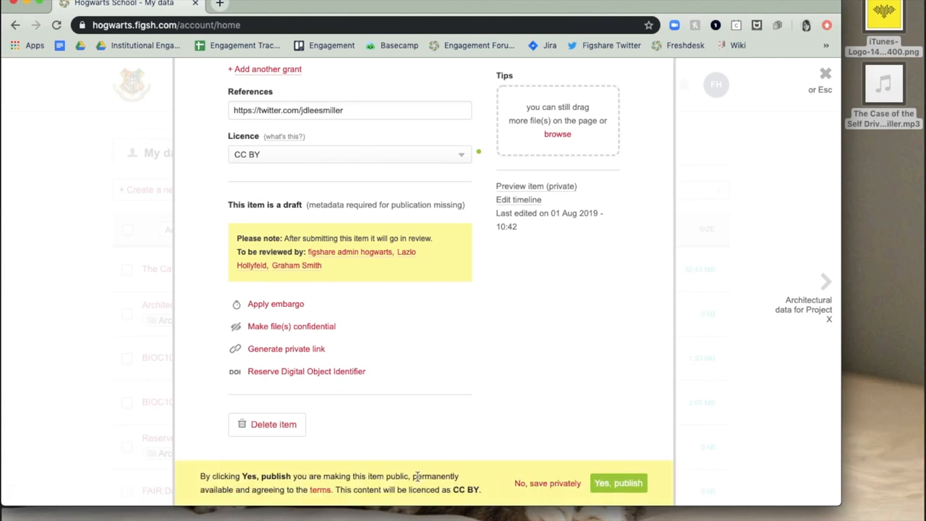